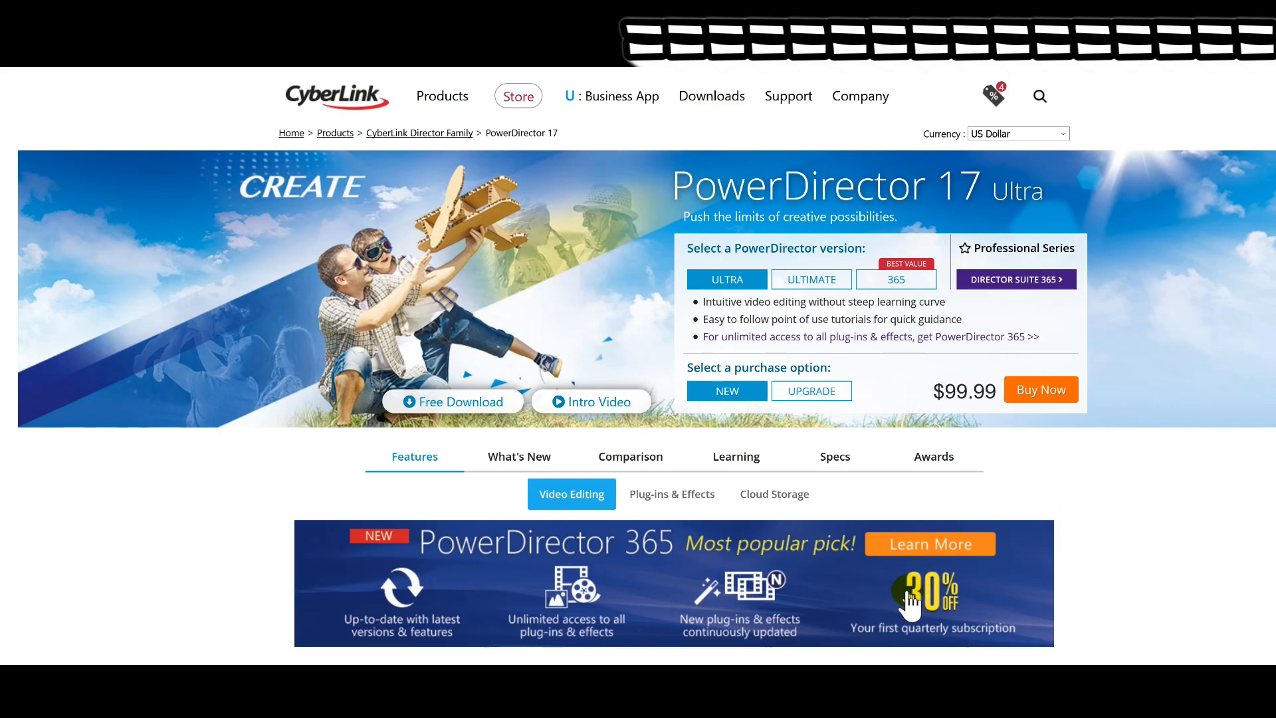
{"action": "mouse_move", "coordinate": [574, 293]}
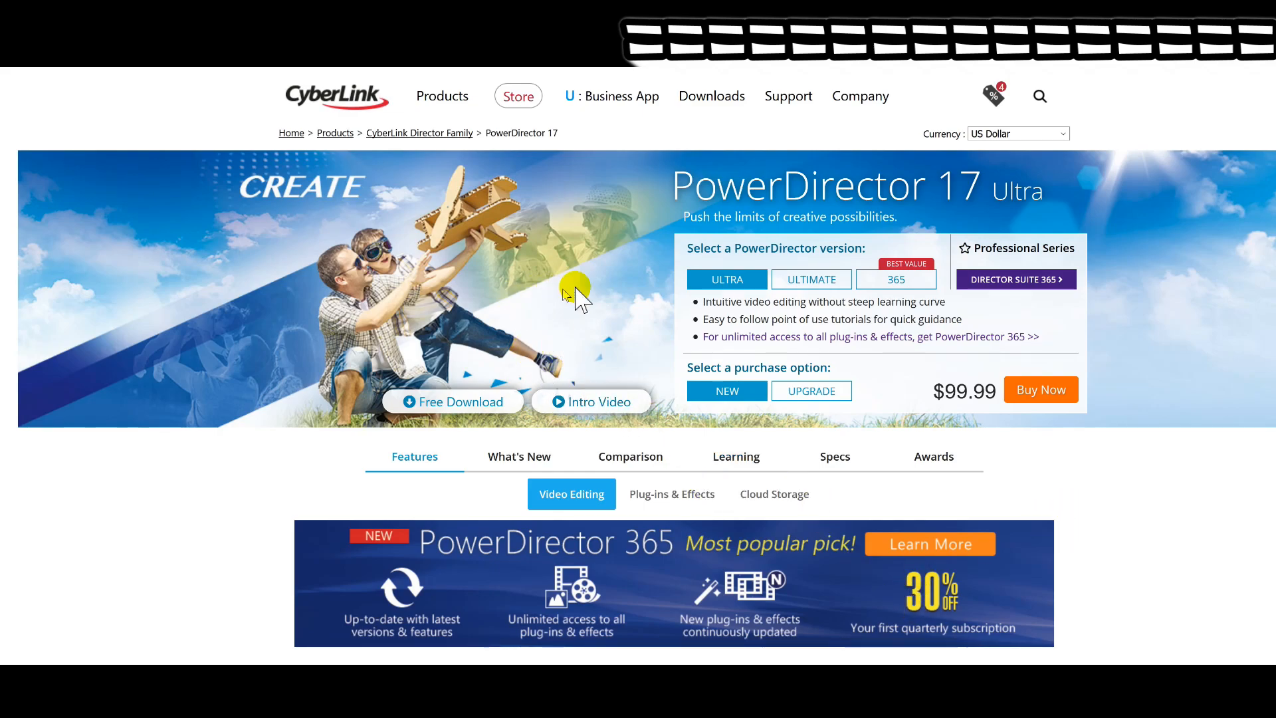
{"action": "mouse_move", "coordinate": [488, 378]}
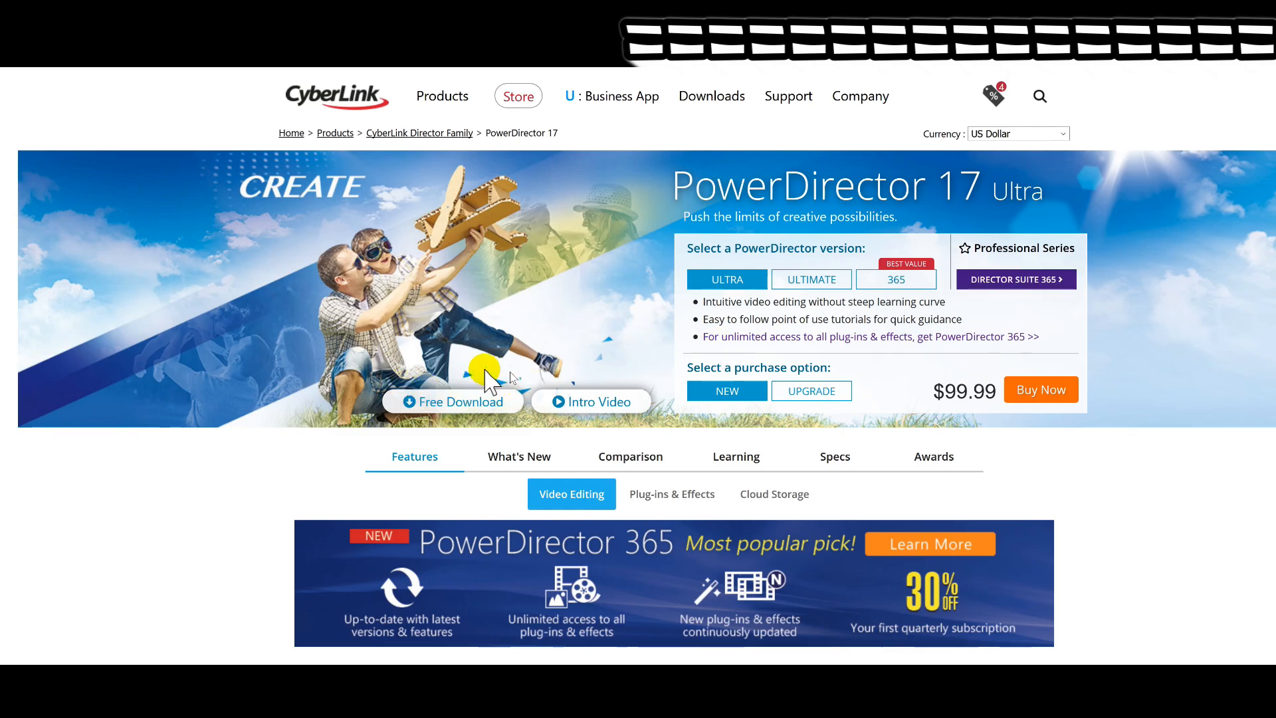
Open Director Suite 365 and pick the 12-month plan at $129.99.
{"action": "left_click", "coordinate": [1015, 279]}
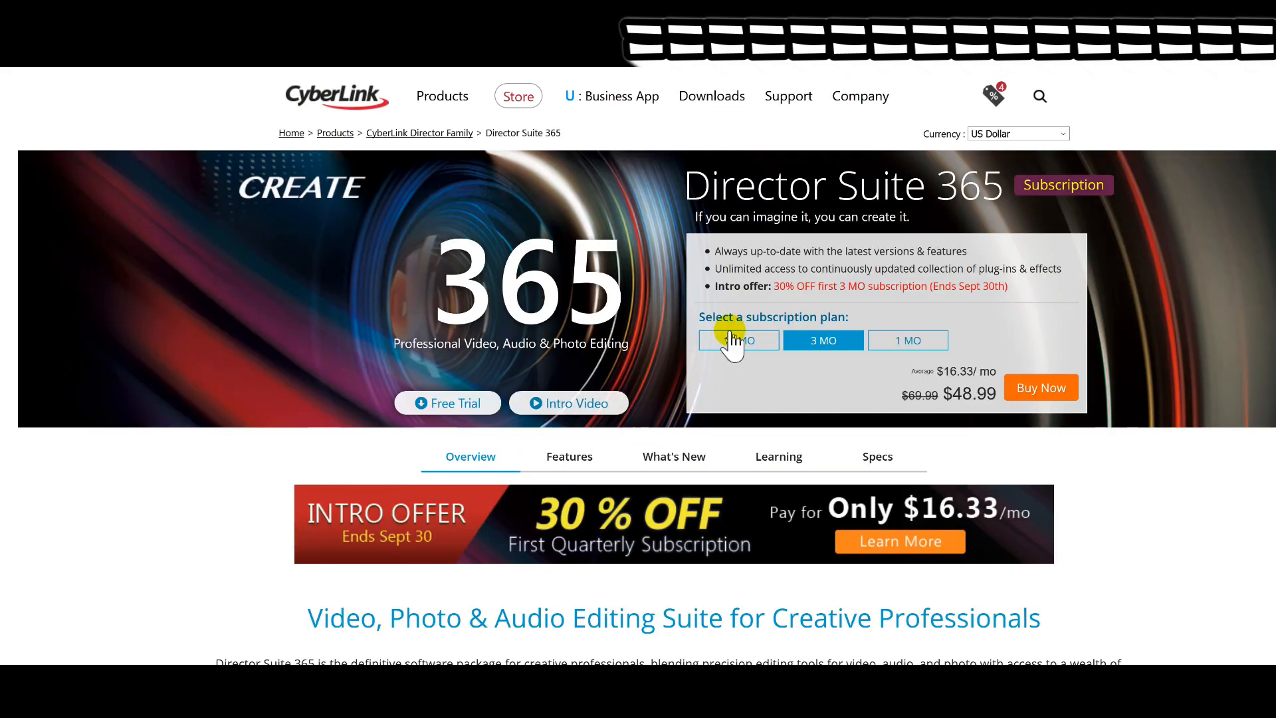
{"action": "left_click", "coordinate": [737, 340]}
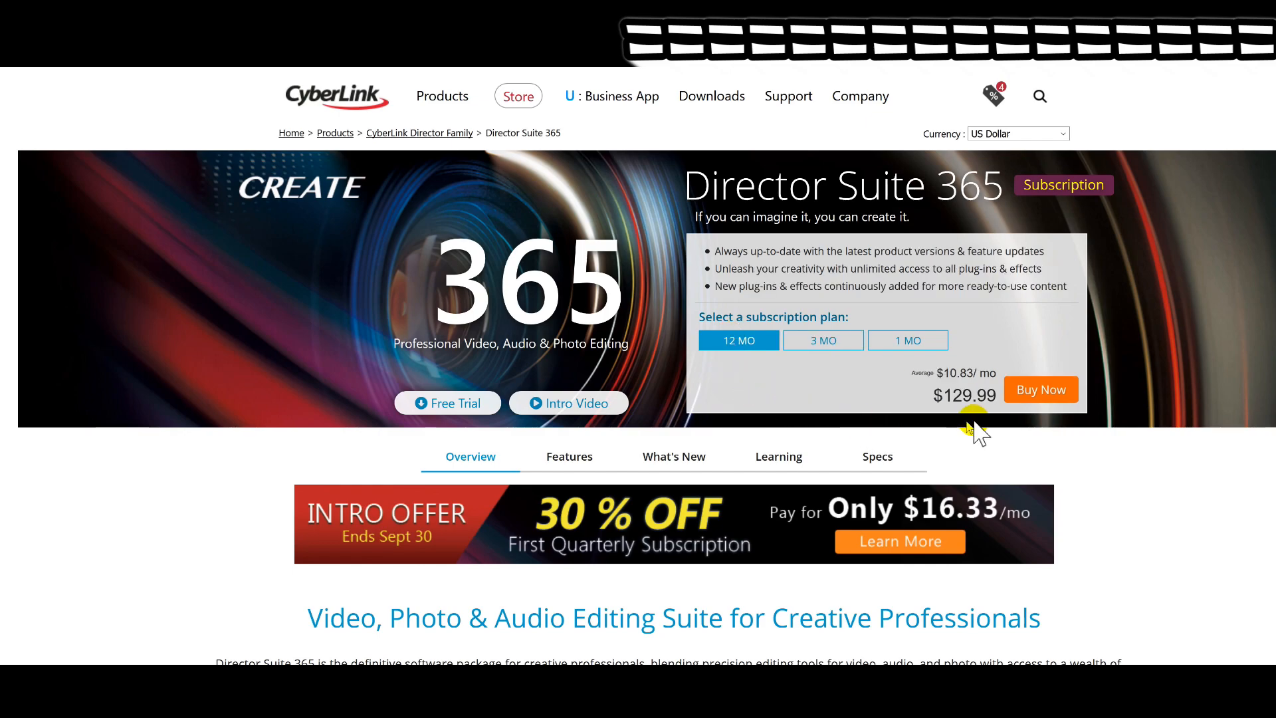
Add the annual plan to the cart and redeem coupon CL10, bringing the total to $116.99.
{"action": "left_click", "coordinate": [1040, 389]}
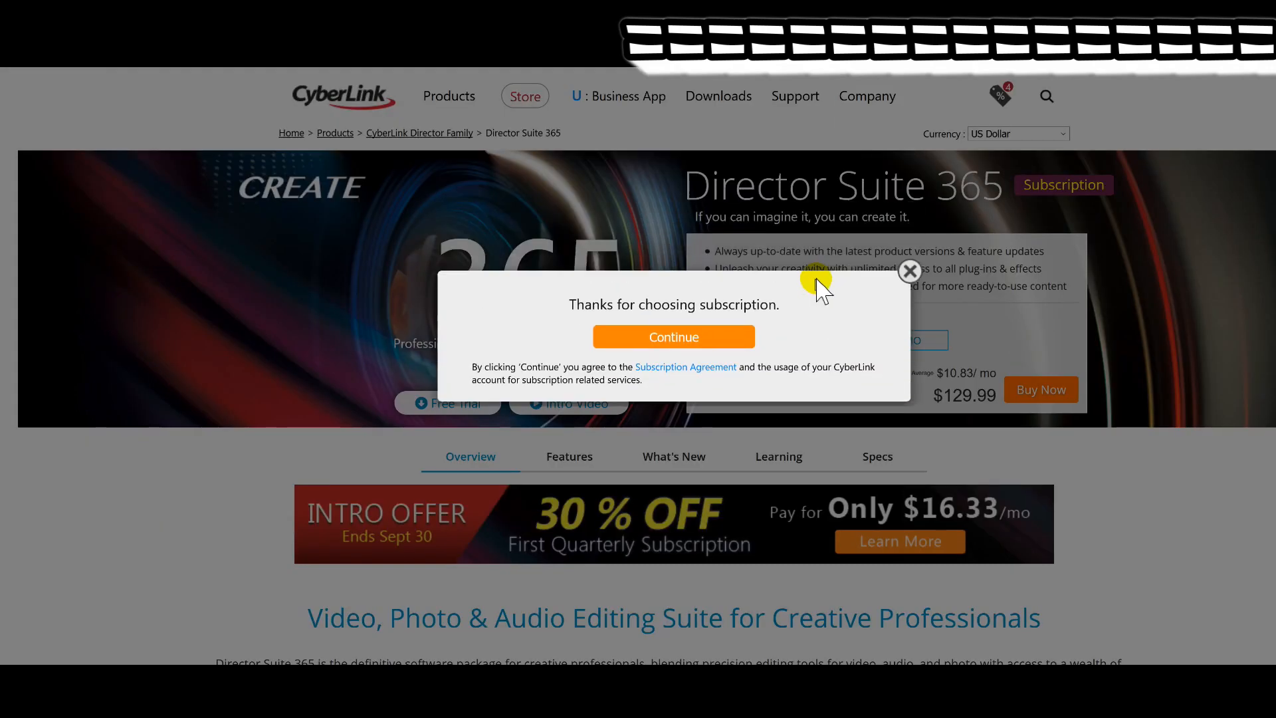
{"action": "left_click", "coordinate": [673, 337]}
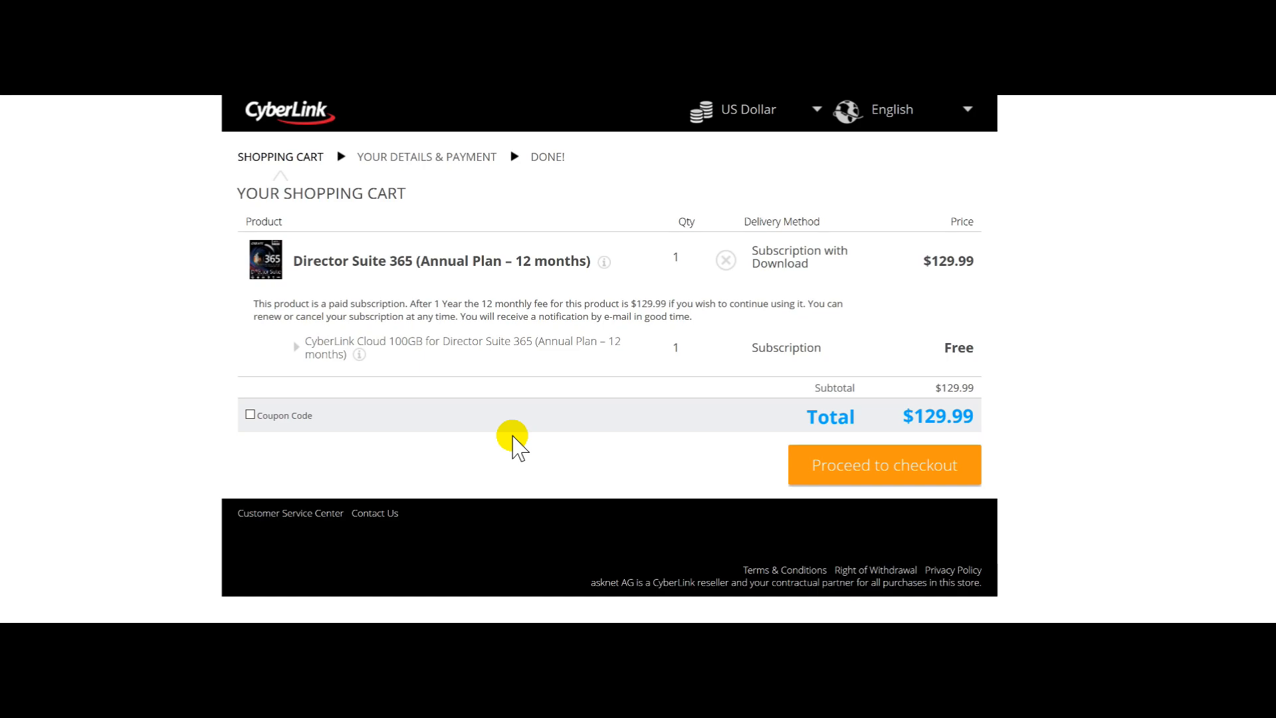
{"action": "mouse_move", "coordinate": [515, 409]}
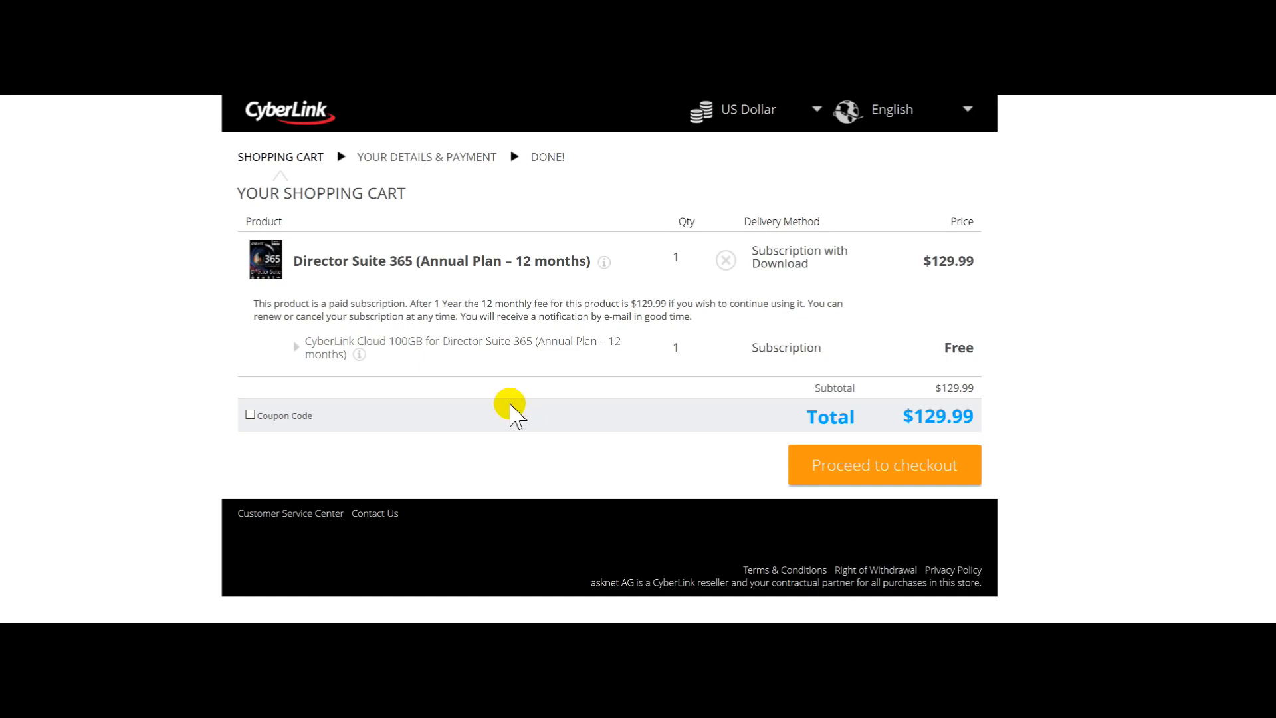
{"action": "mouse_move", "coordinate": [269, 432]}
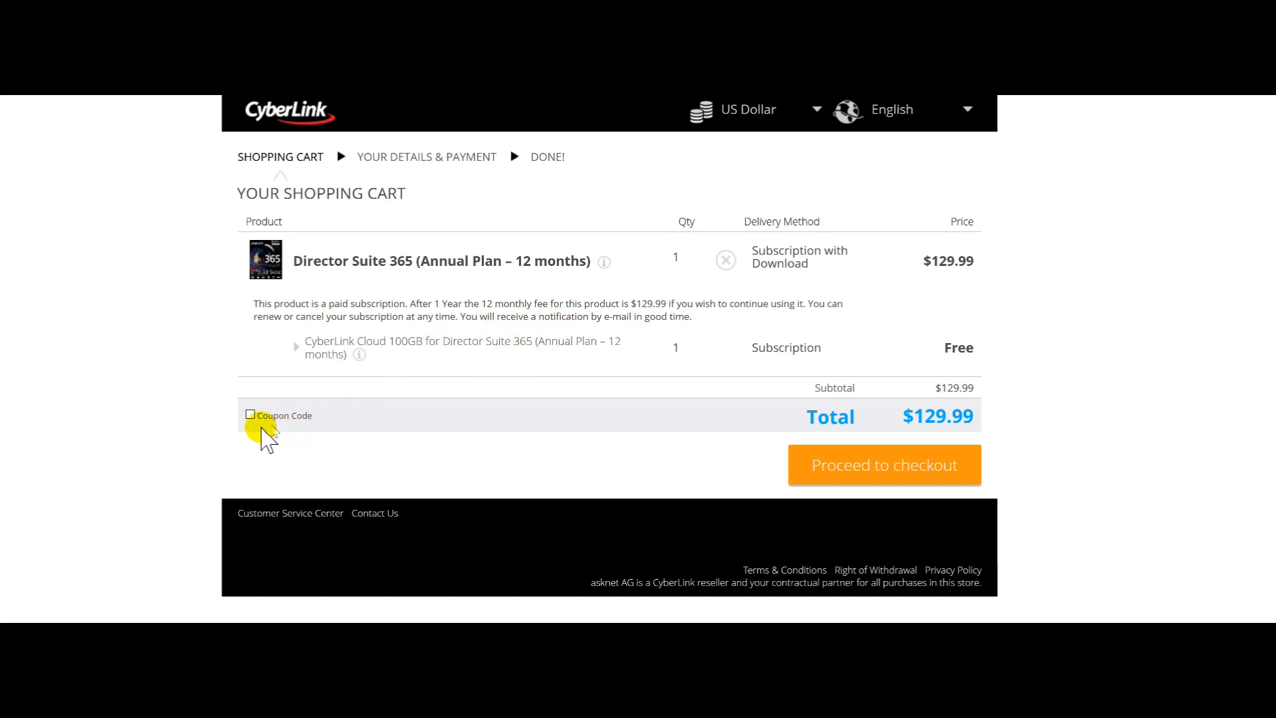
{"action": "mouse_move", "coordinate": [330, 478]}
{"action": "type", "text": "CL10"}
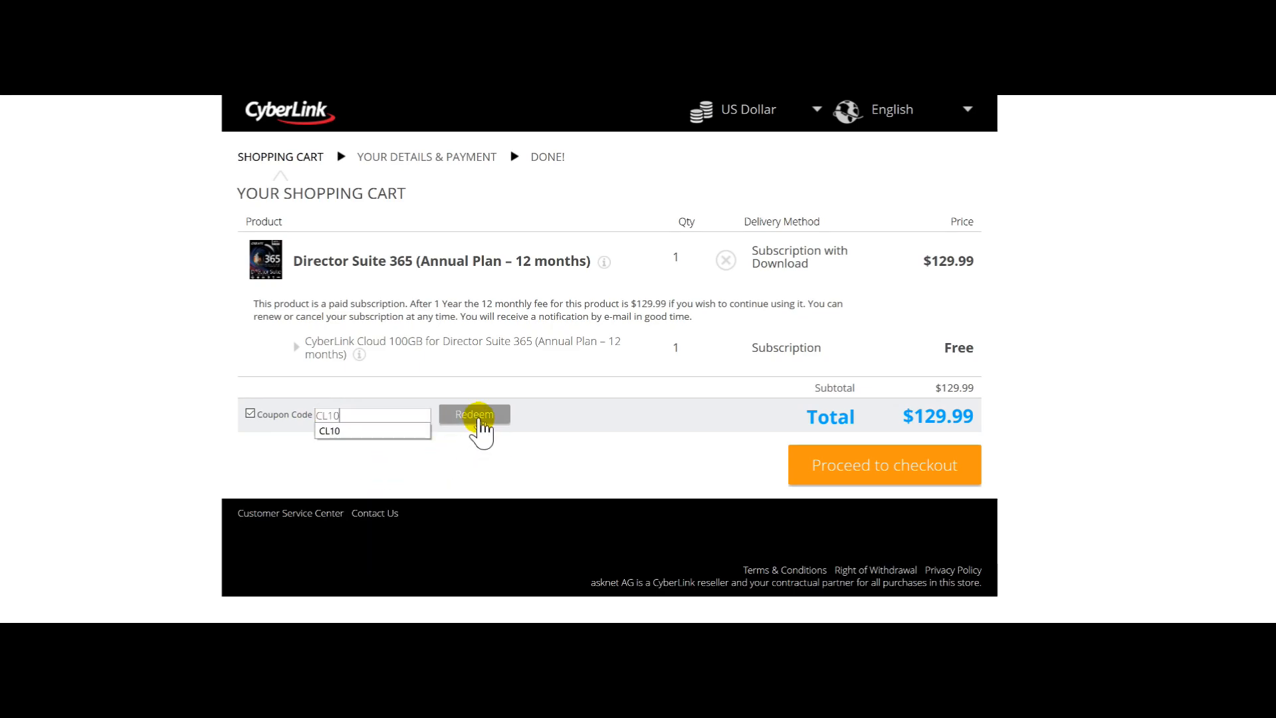
{"action": "left_click", "coordinate": [474, 414]}
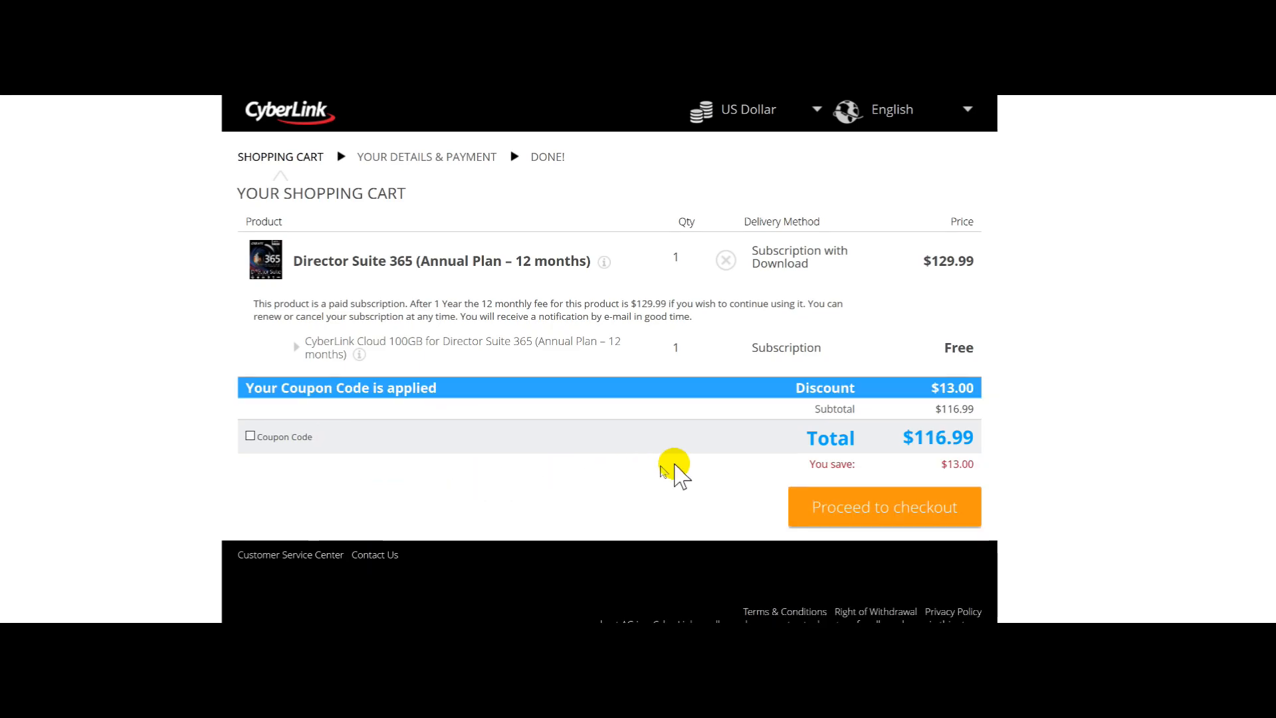
{"action": "mouse_move", "coordinate": [936, 449]}
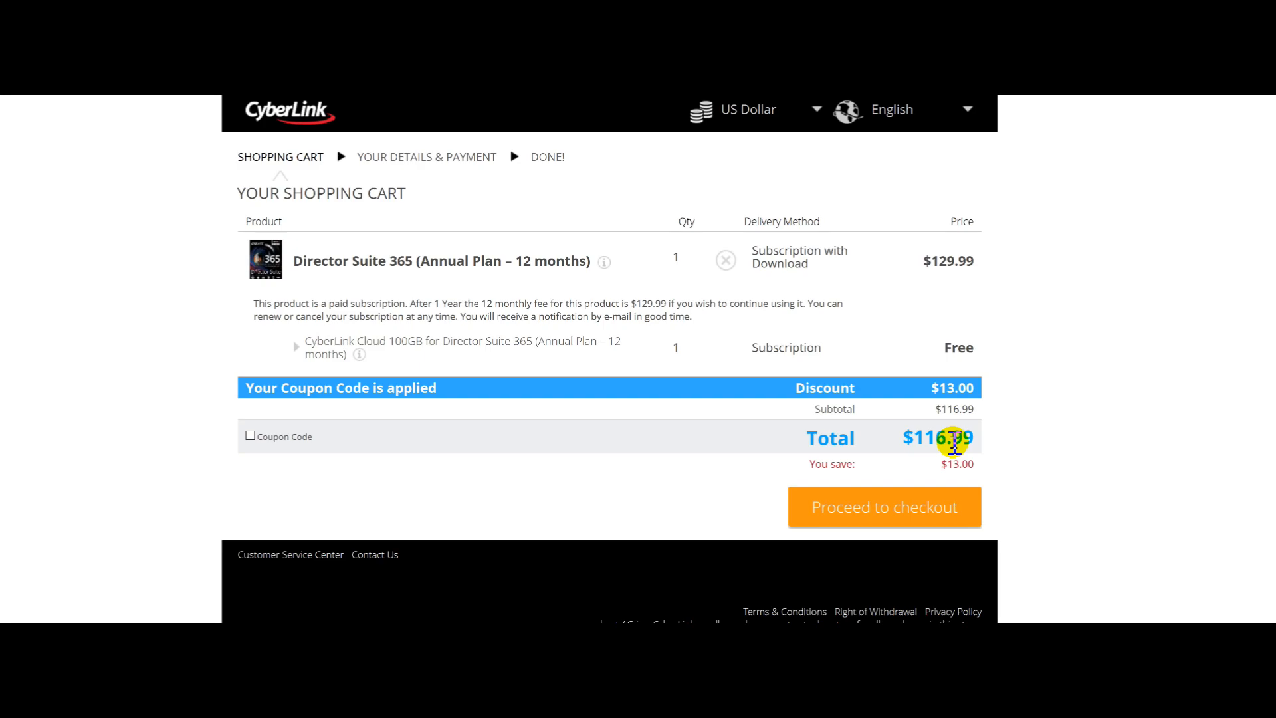
{"action": "mouse_move", "coordinate": [871, 512]}
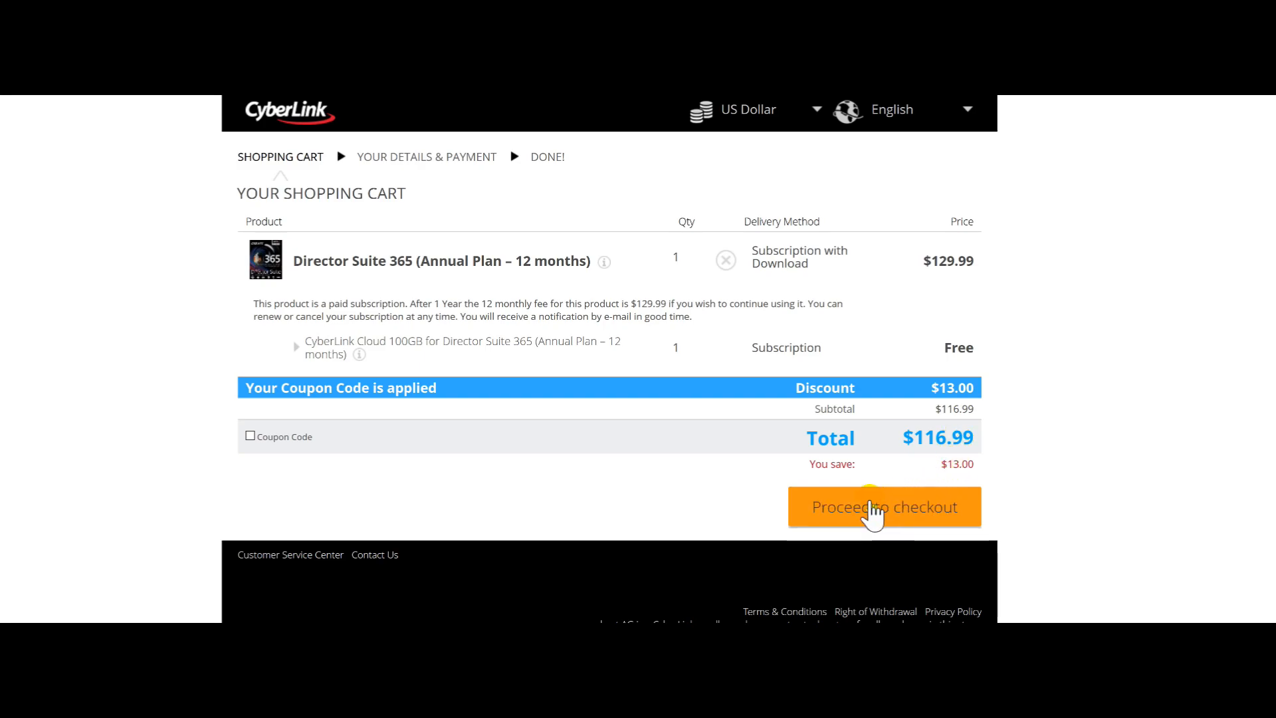
Proceed to checkout's details and payment step.
{"action": "left_click", "coordinate": [884, 506]}
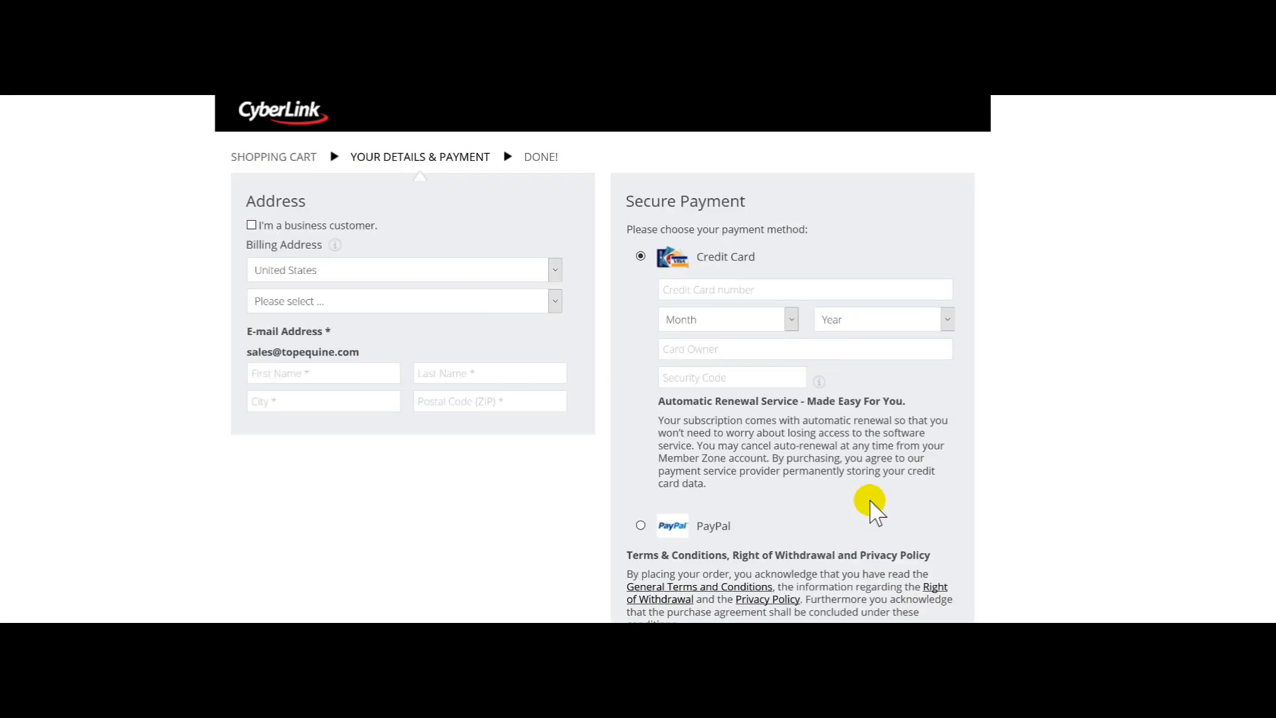
{"action": "mouse_move", "coordinate": [884, 504]}
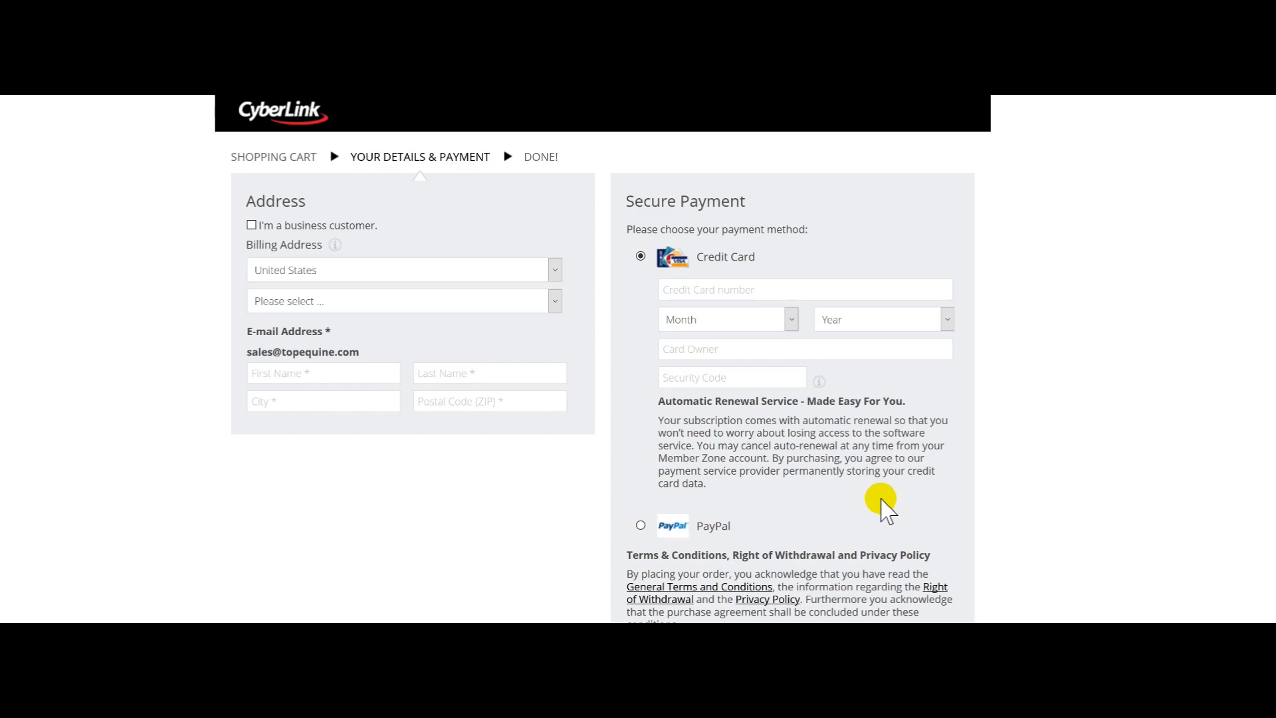
{"action": "mouse_move", "coordinate": [879, 460]}
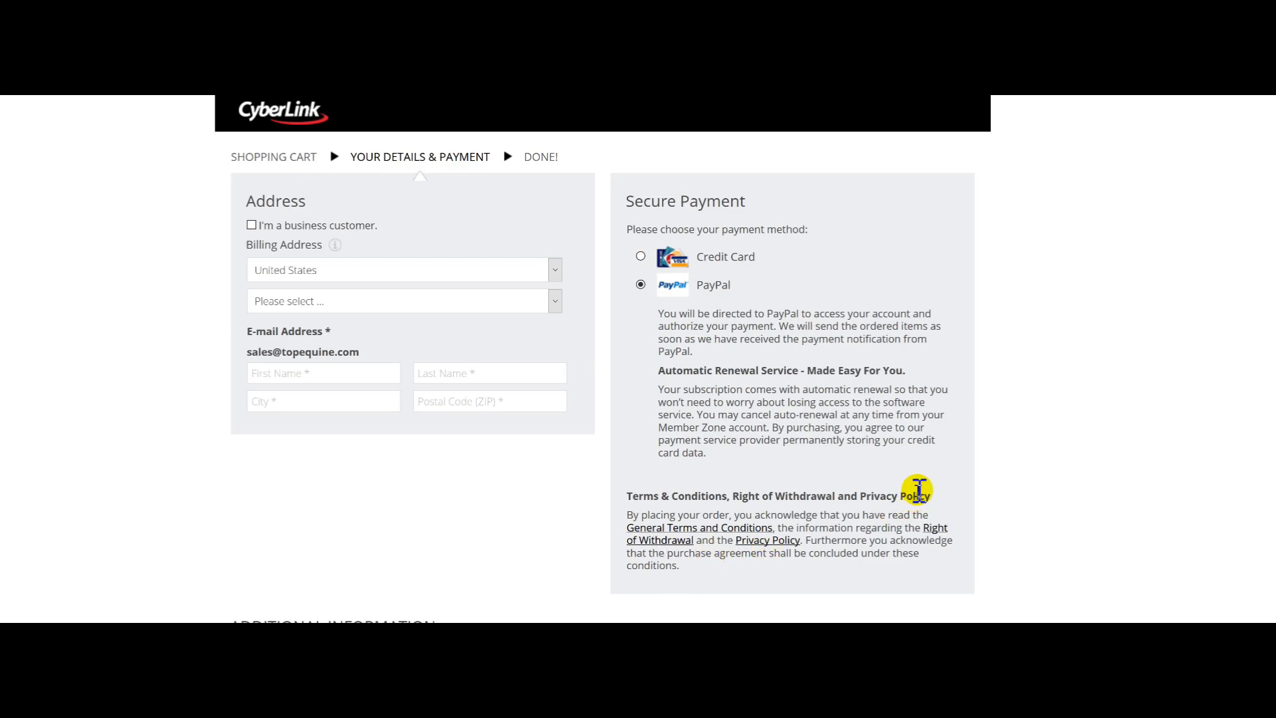
{"action": "mouse_move", "coordinate": [916, 487]}
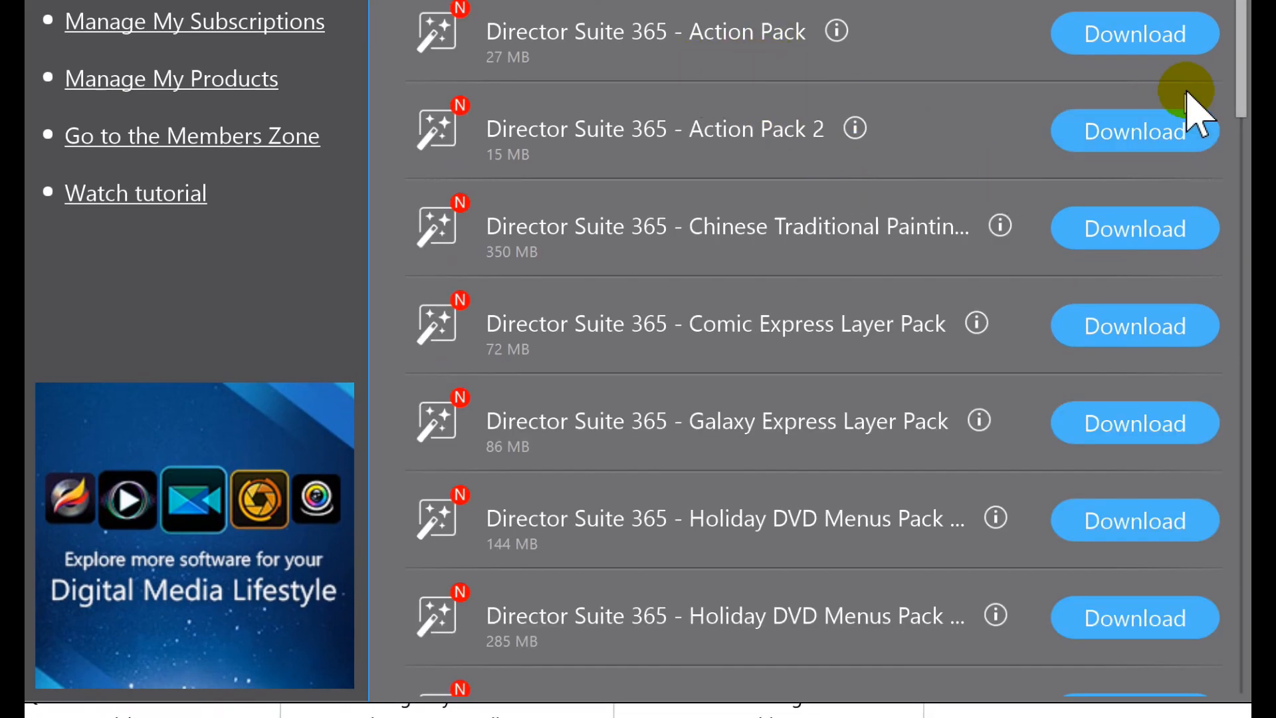
Scroll through the add-on packs from Action Pack to Wedding Pack and back to the top.
{"action": "scroll", "scroll_direction": "down", "scroll_amount": 3}
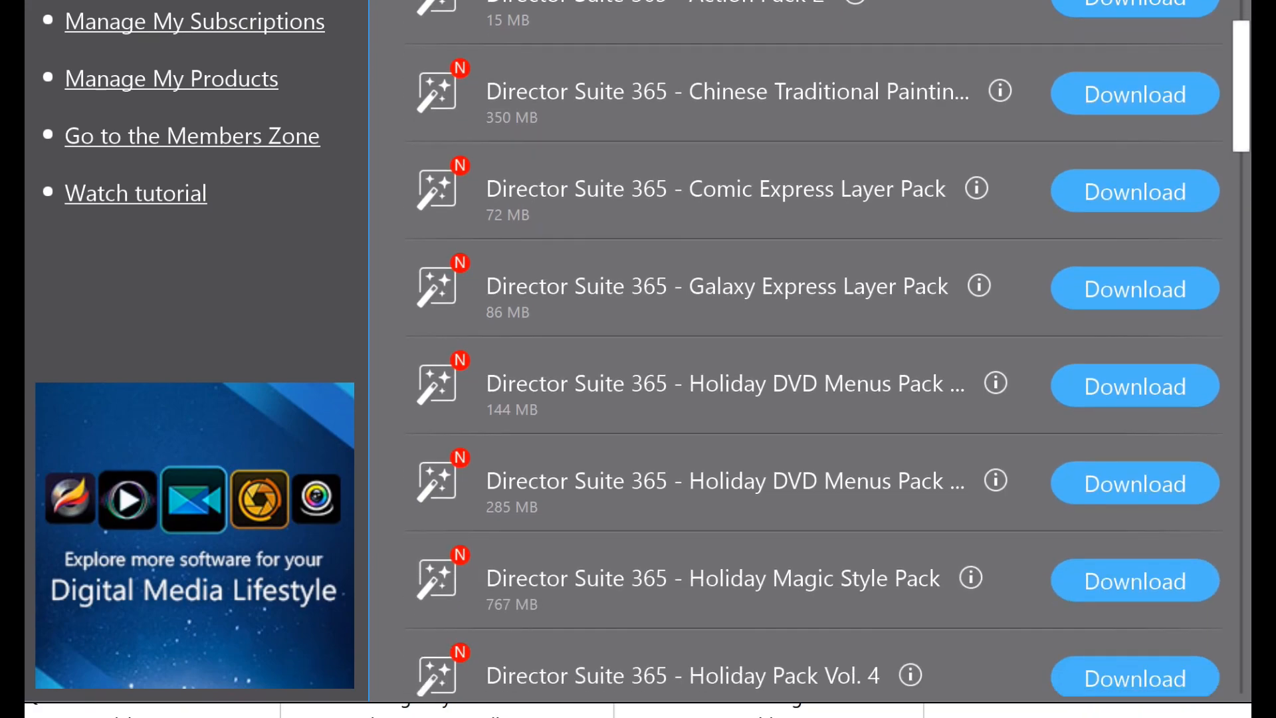
{"action": "scroll", "scroll_direction": "down", "scroll_amount": 3}
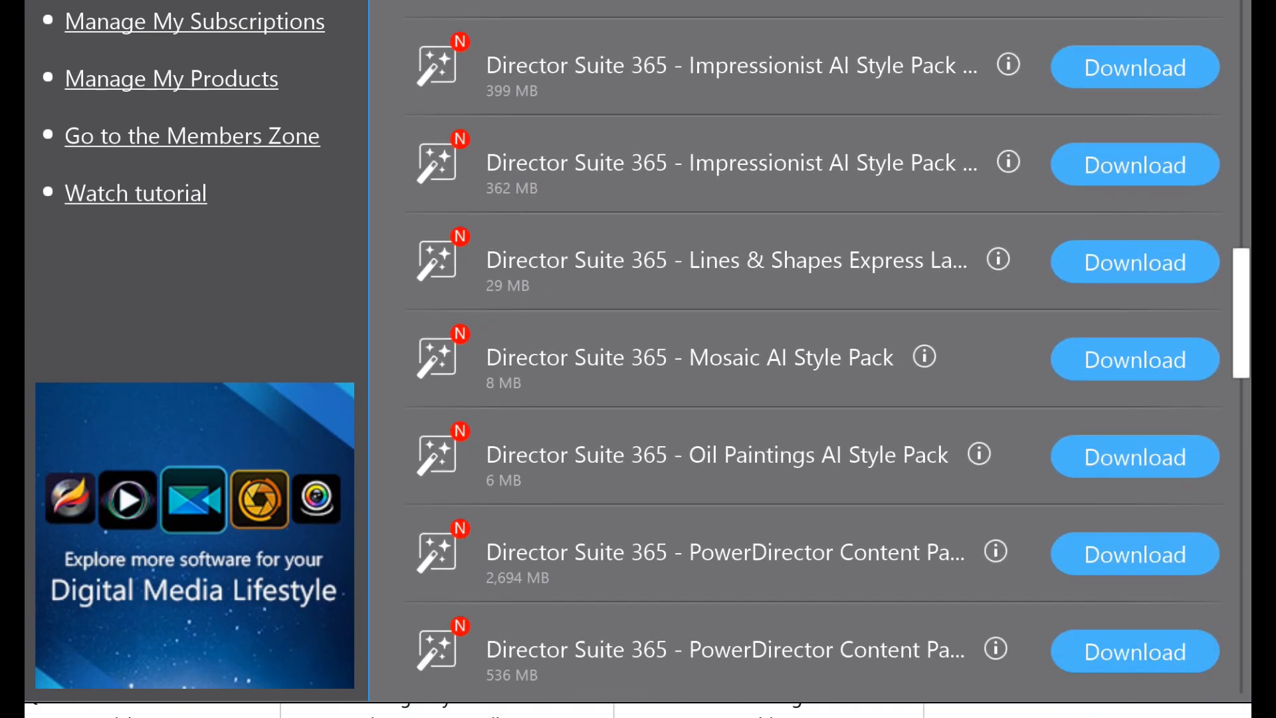
{"action": "scroll", "scroll_direction": "down", "scroll_amount": 3}
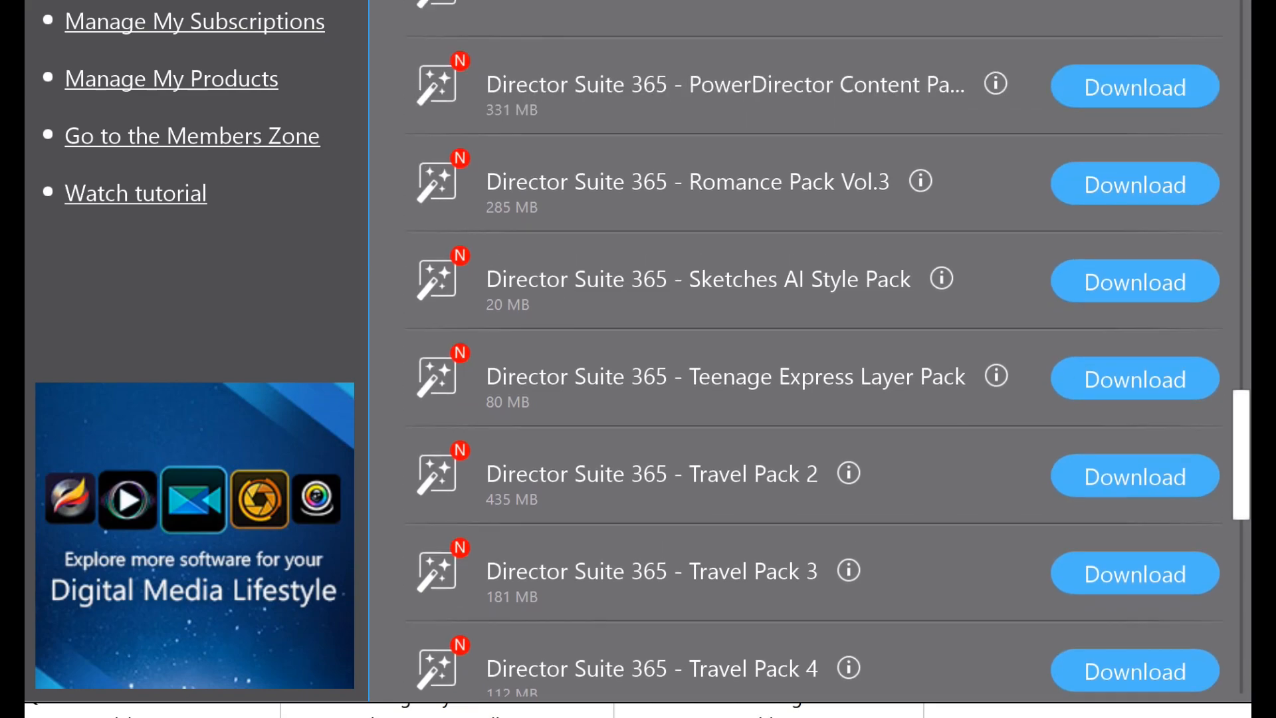
{"action": "scroll", "scroll_direction": "up", "scroll_amount": 3}
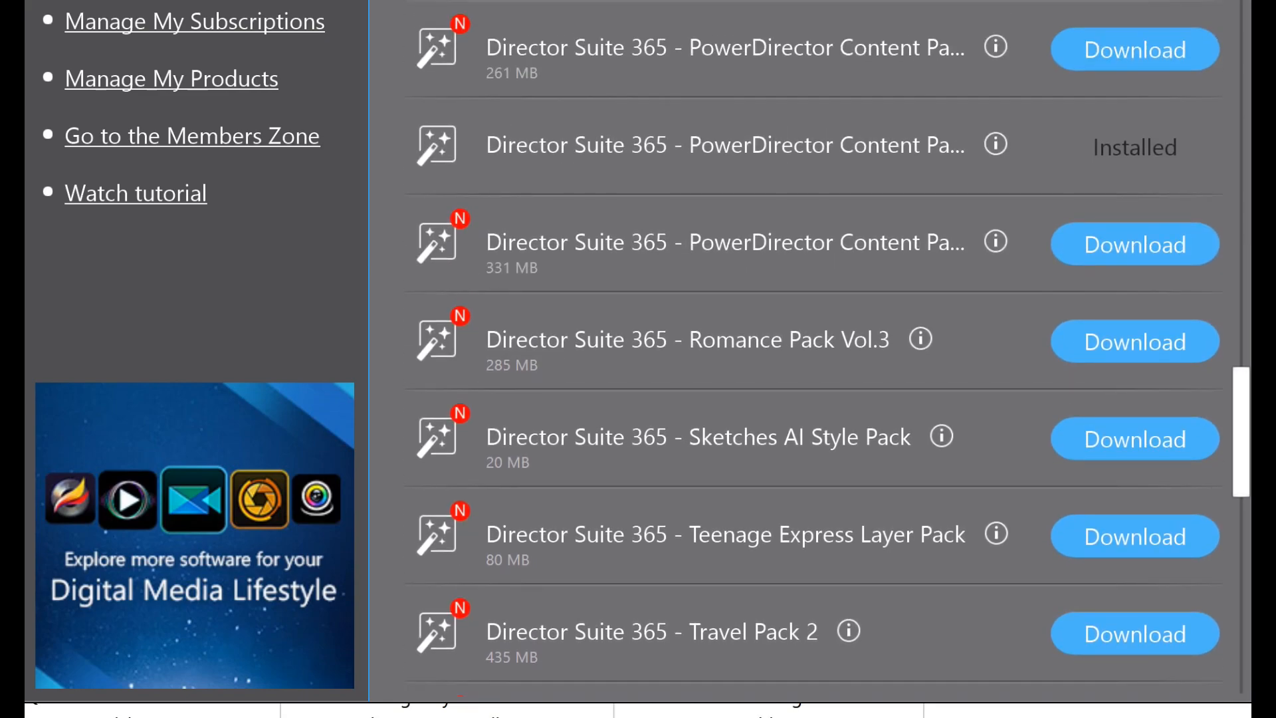
{"action": "scroll", "scroll_direction": "down", "scroll_amount": 3}
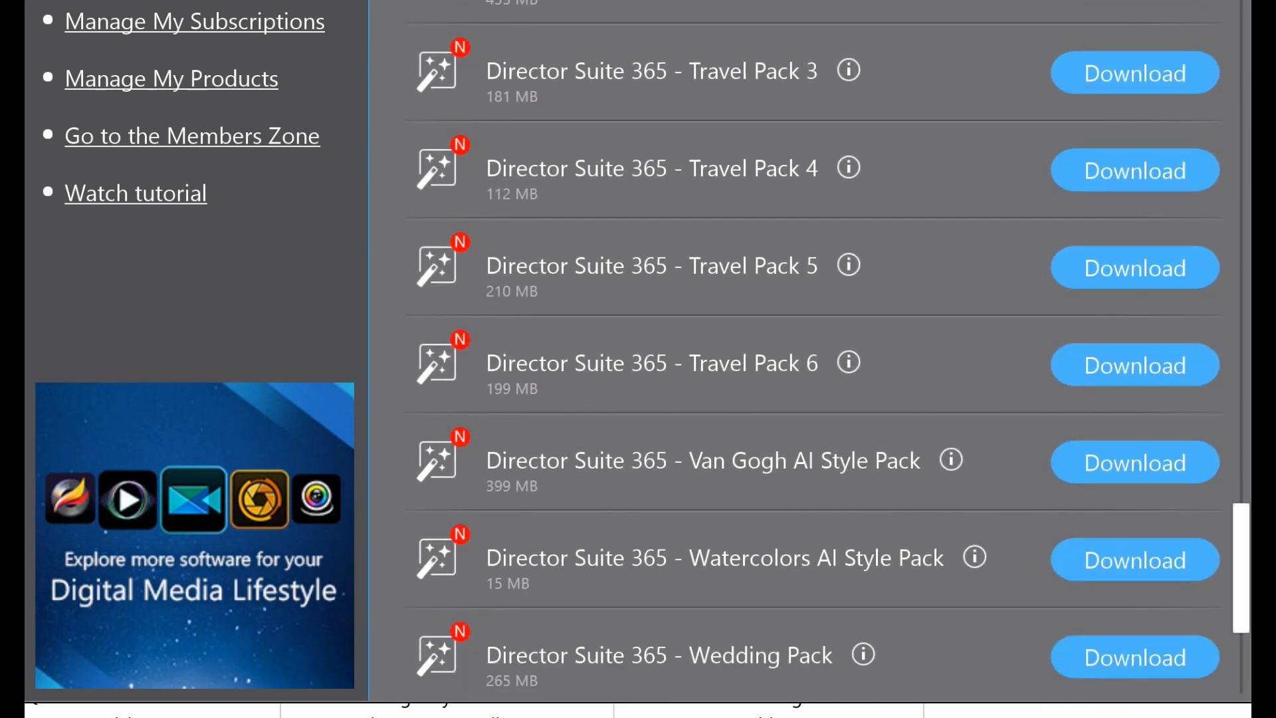
{"action": "scroll", "scroll_direction": "down", "scroll_amount": 3}
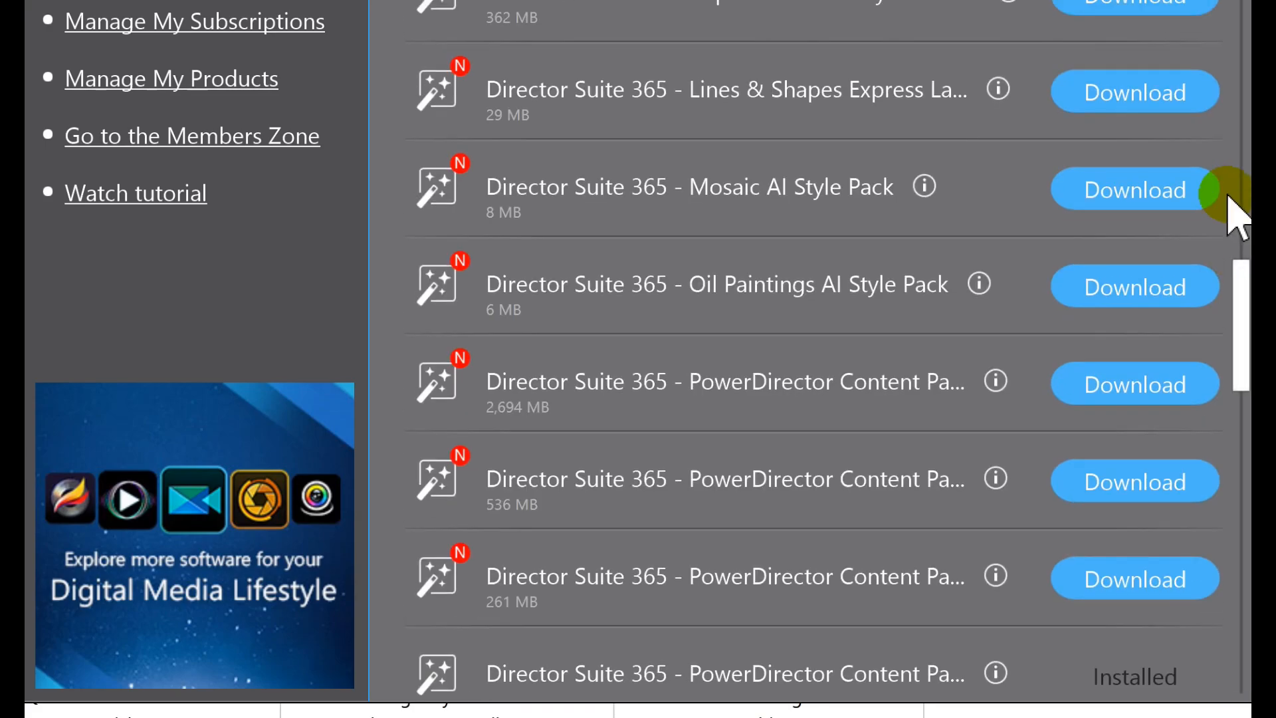
{"action": "scroll", "scroll_direction": "up", "scroll_amount": 3}
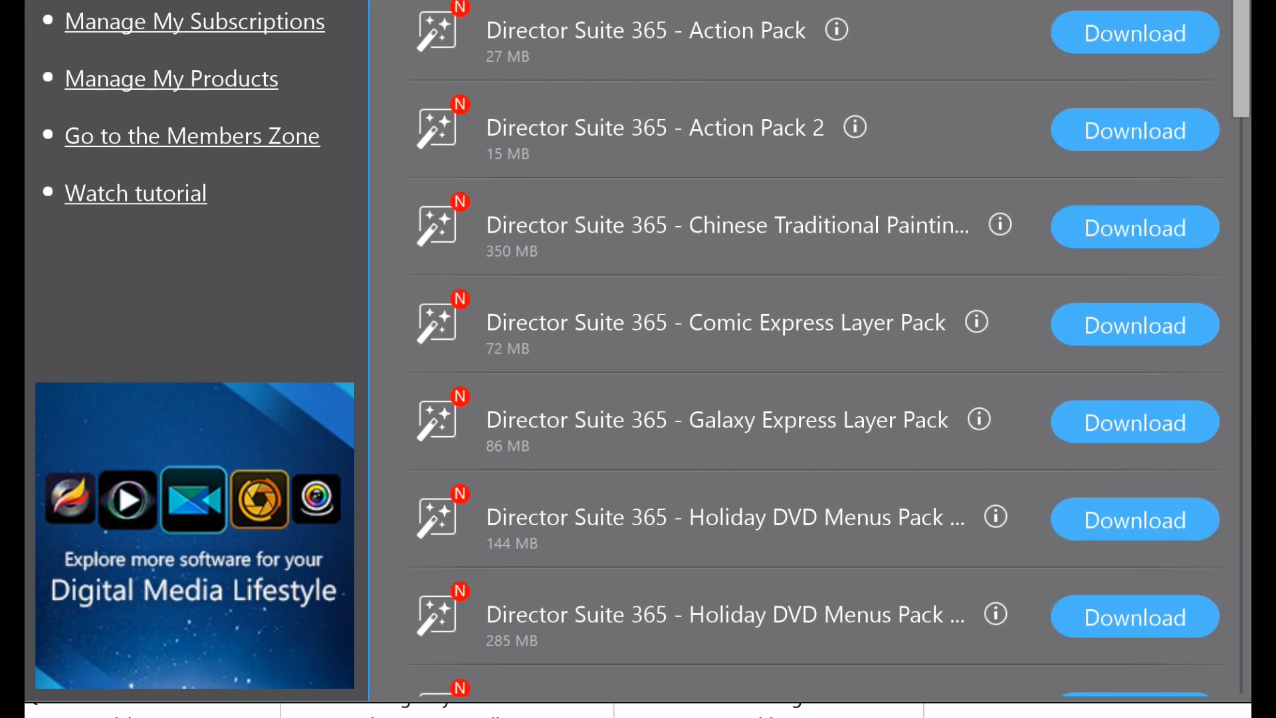
{"action": "mouse_move", "coordinate": [895, 155]}
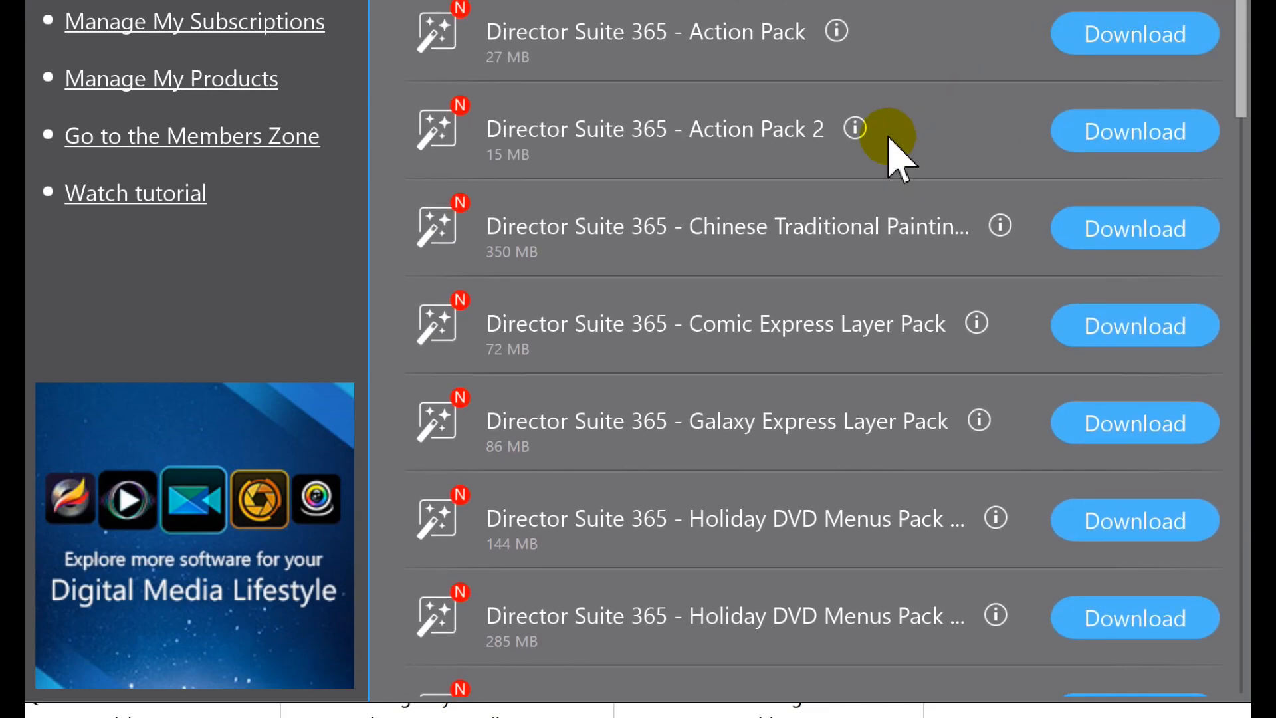